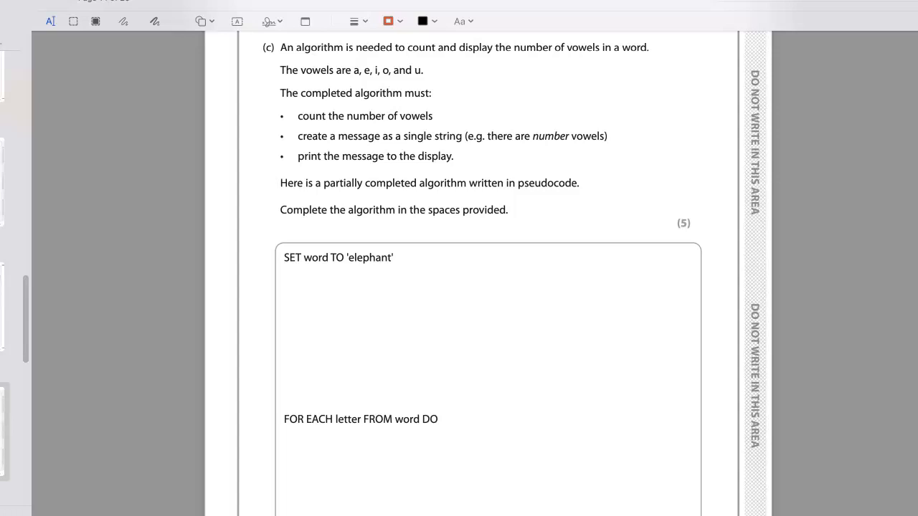
pyautogui.scroll(-3)
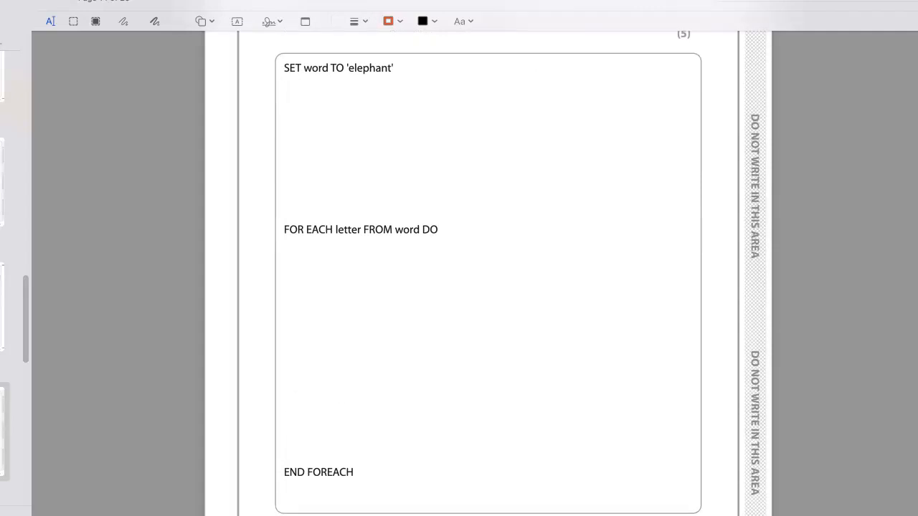
pyautogui.moveTo(390, 107)
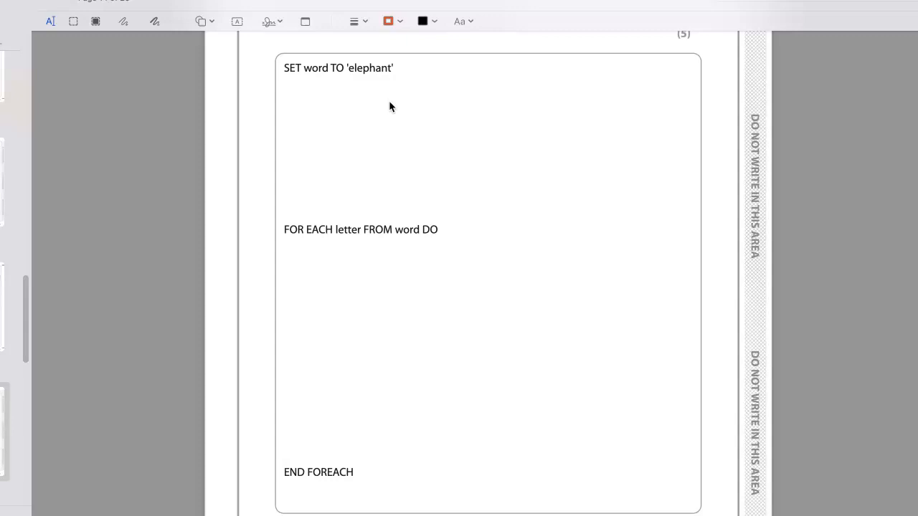
pyautogui.write('SET count TO 0')
pyautogui.write('SET count to count + 1')
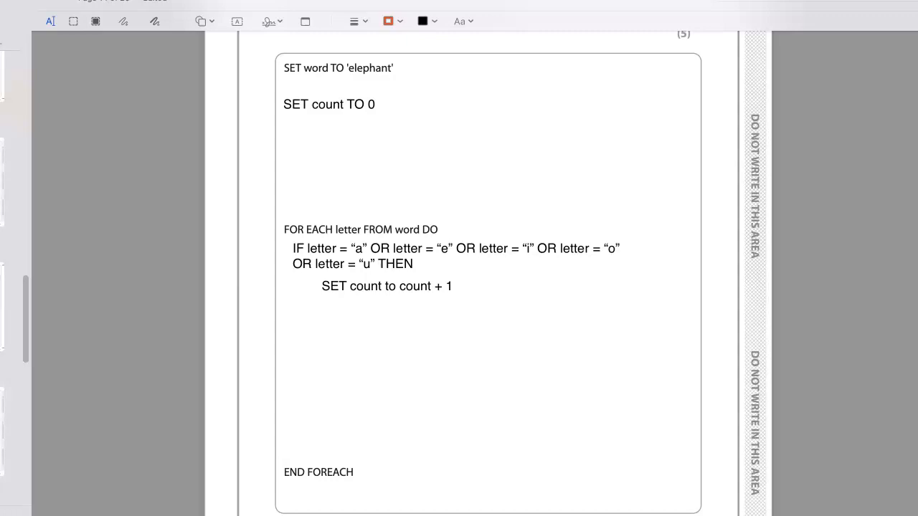
pyautogui.write('END IF')
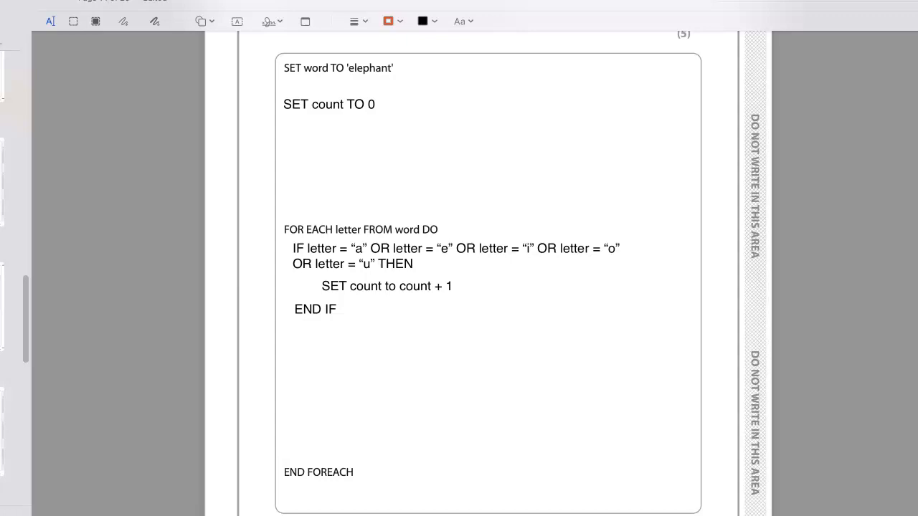
pyautogui.scroll(-3)
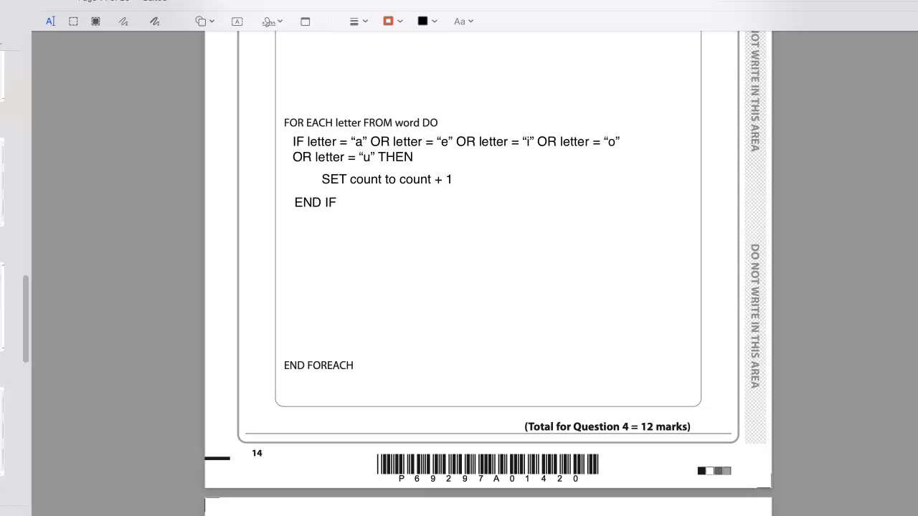
pyautogui.write('SEND "The number of vowels is " & count TO DISPLAY')
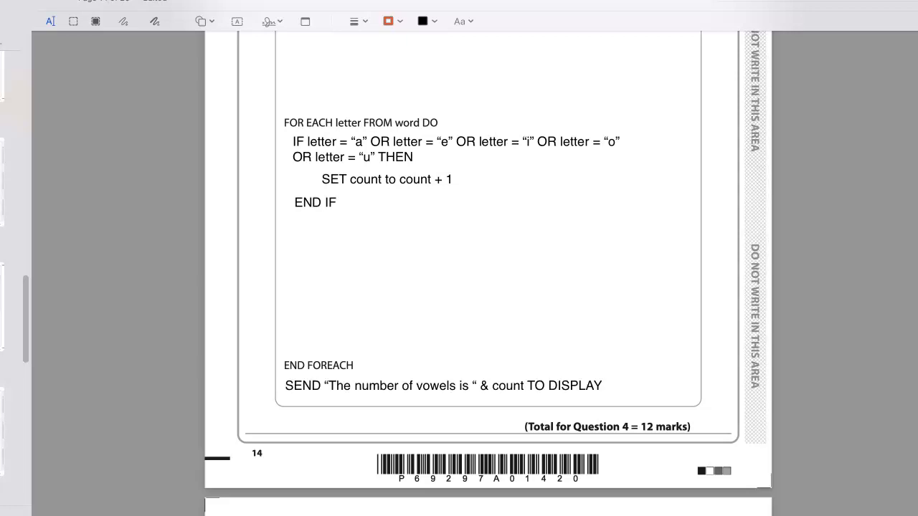